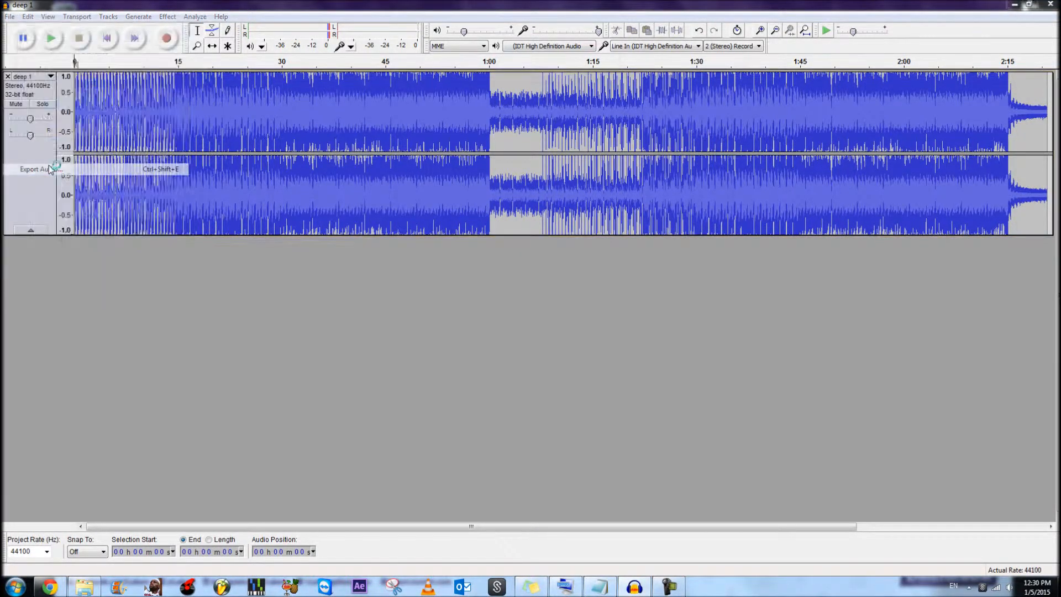
# Export the "deep 1" track as an MP3 file.
pyautogui.click(34, 169)
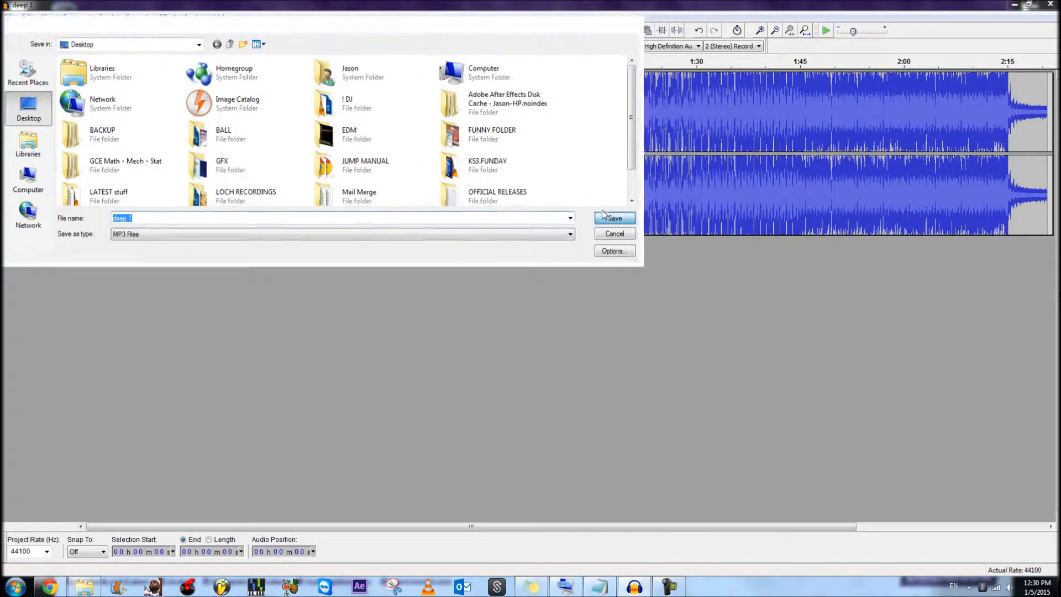
pyautogui.click(613, 218)
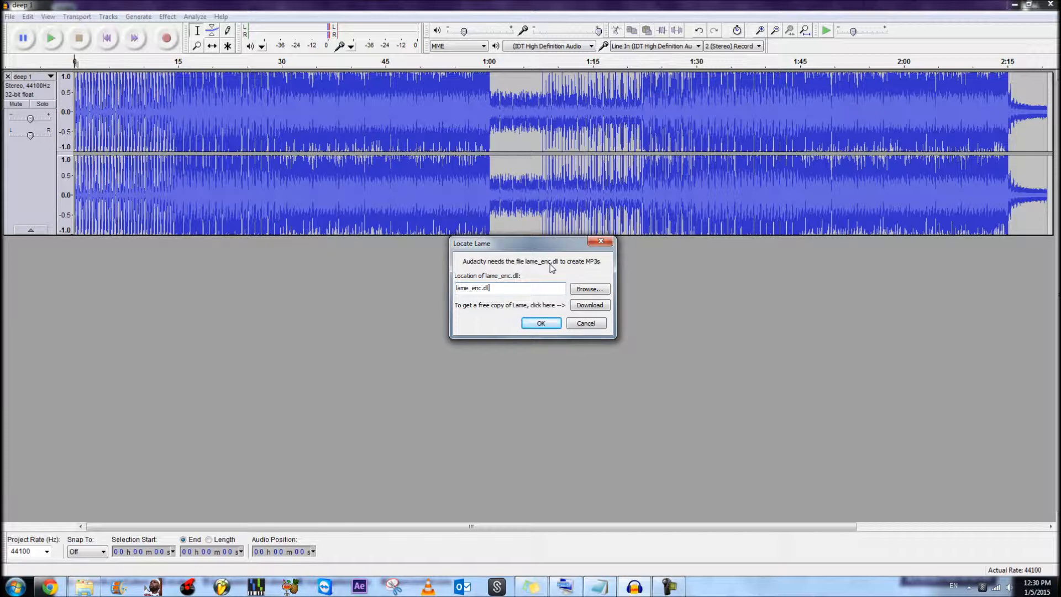
pyautogui.moveTo(565, 284)
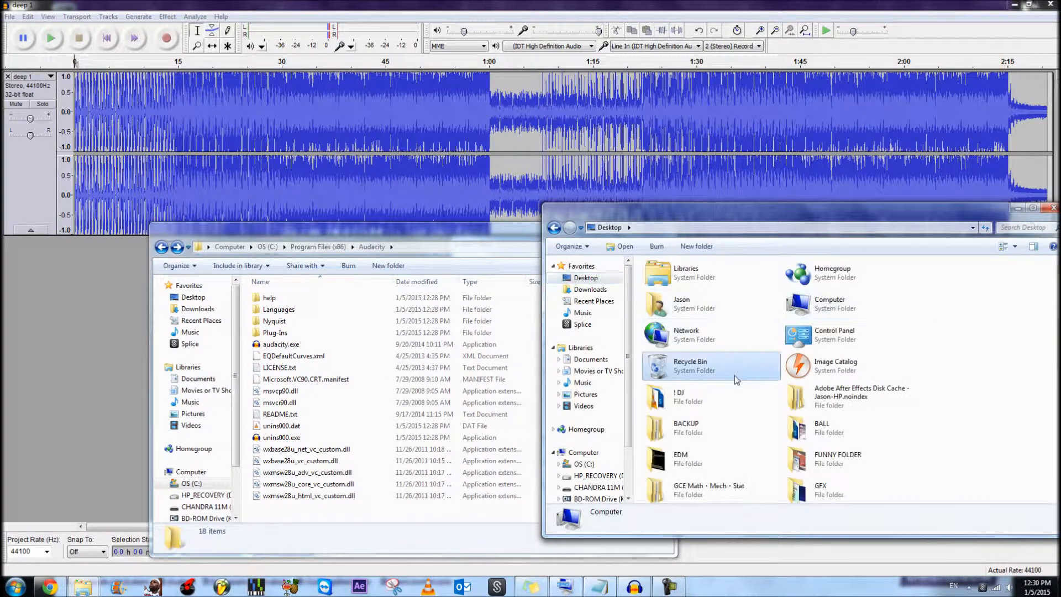
# Bring the Desktop folder window holding lame_enc.dll into focus.
pyautogui.click(831, 457)
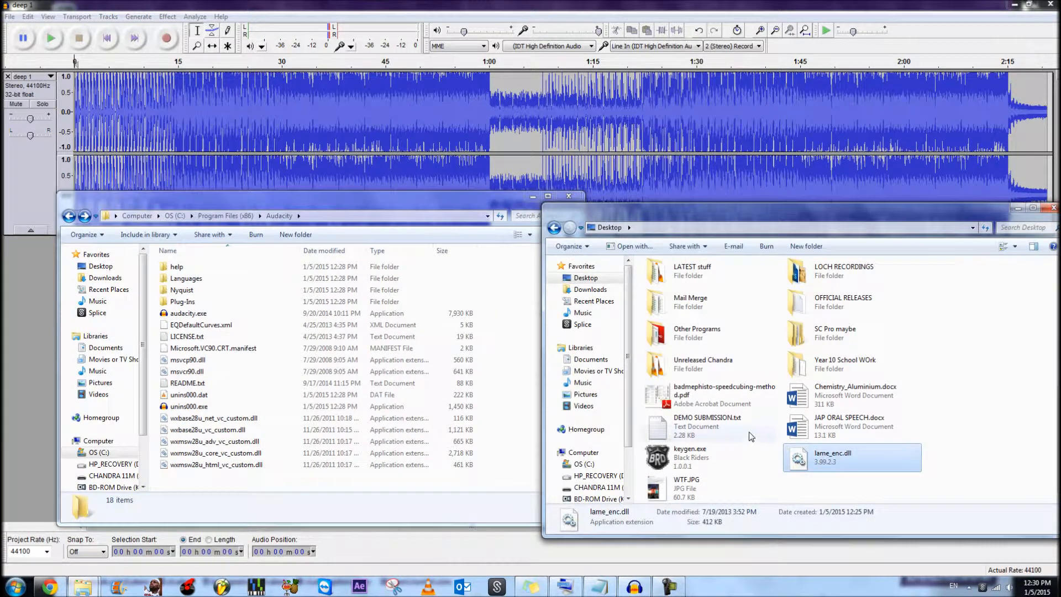
pyautogui.moveTo(841, 467)
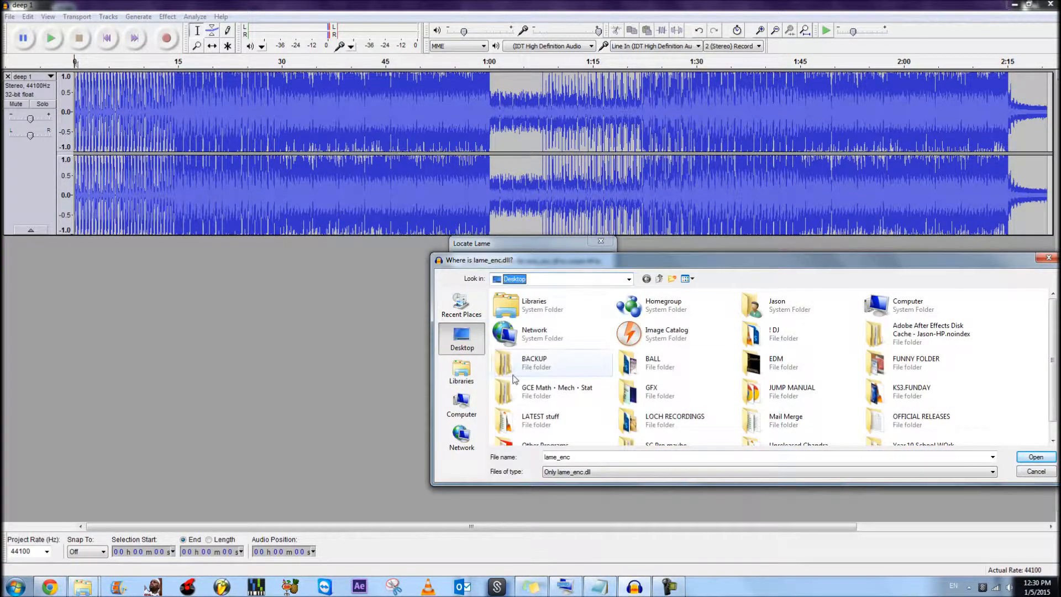
# Point Audacity to lame_enc.dll in Program Files (x86)\Audacity.
pyautogui.click(461, 404)
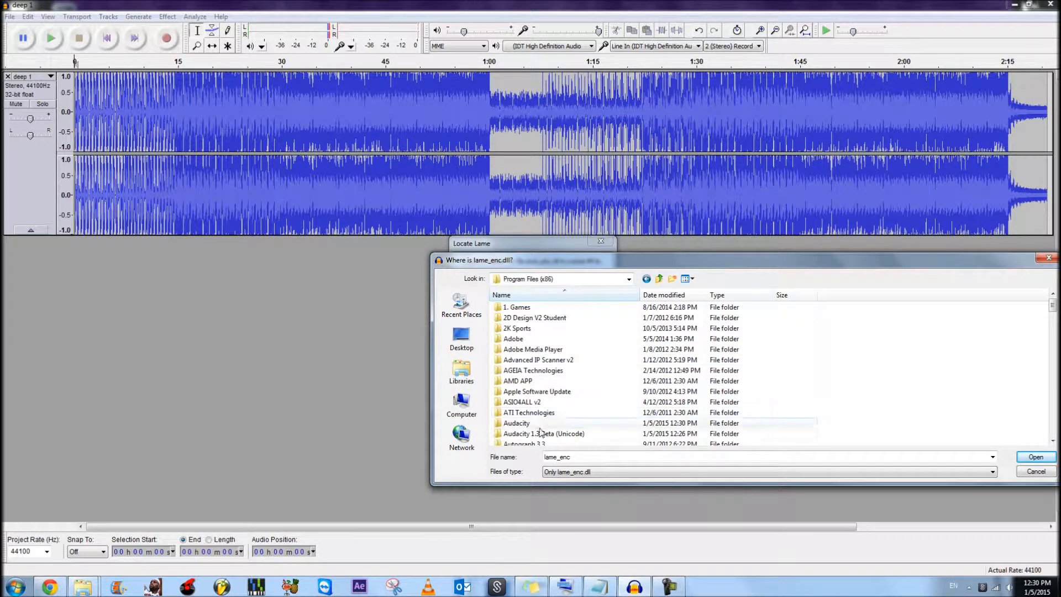
pyautogui.doubleClick(516, 423)
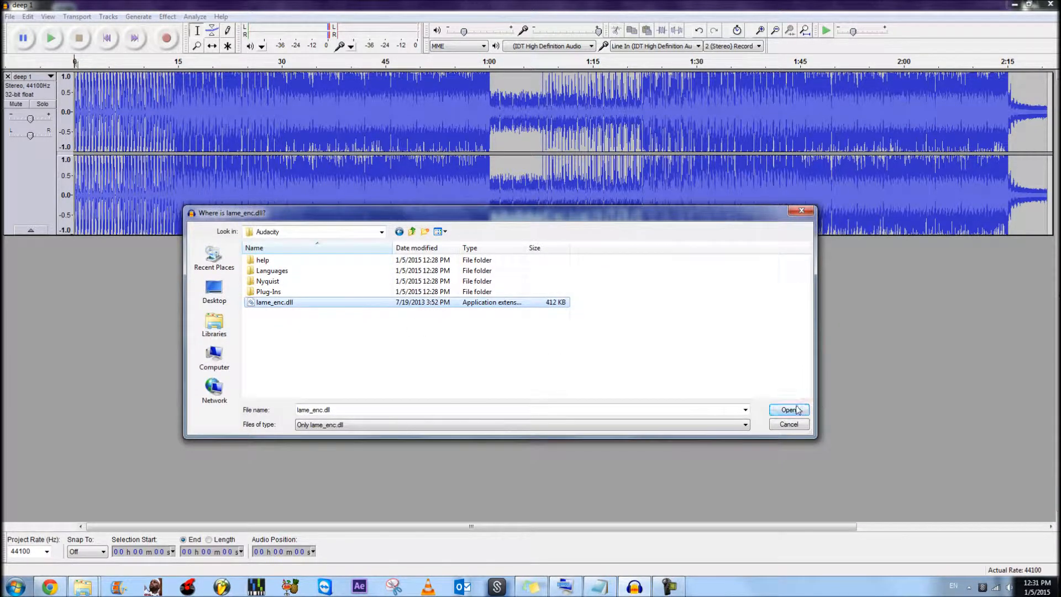
pyautogui.click(789, 409)
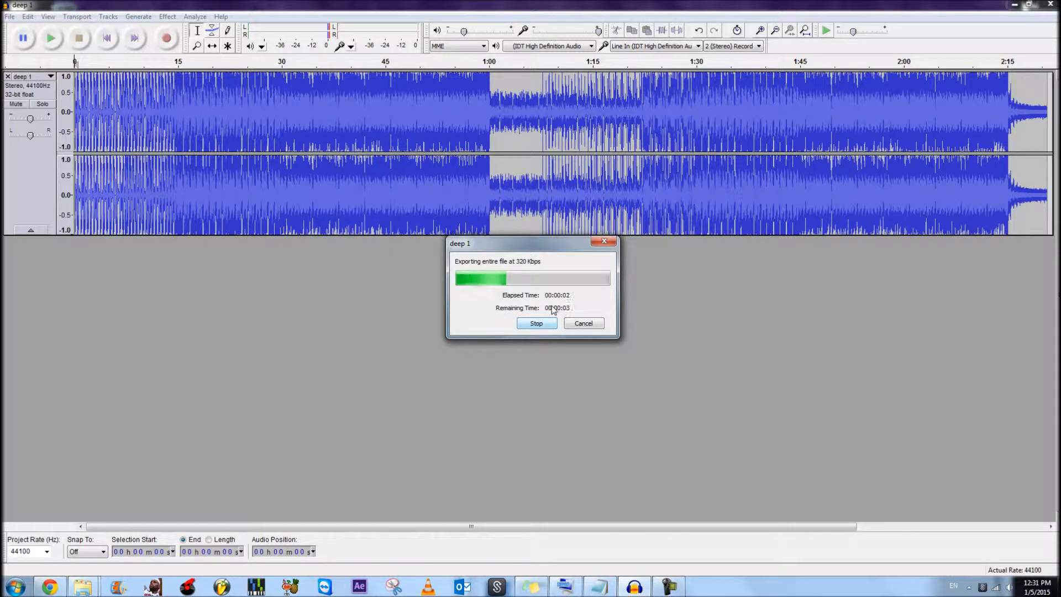
pyautogui.moveTo(572, 367)
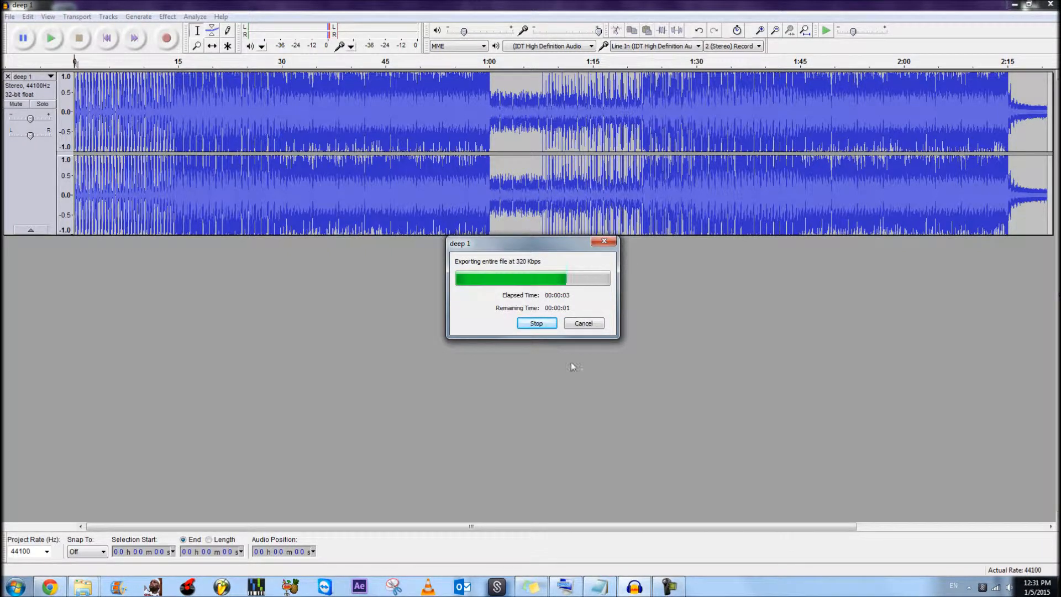